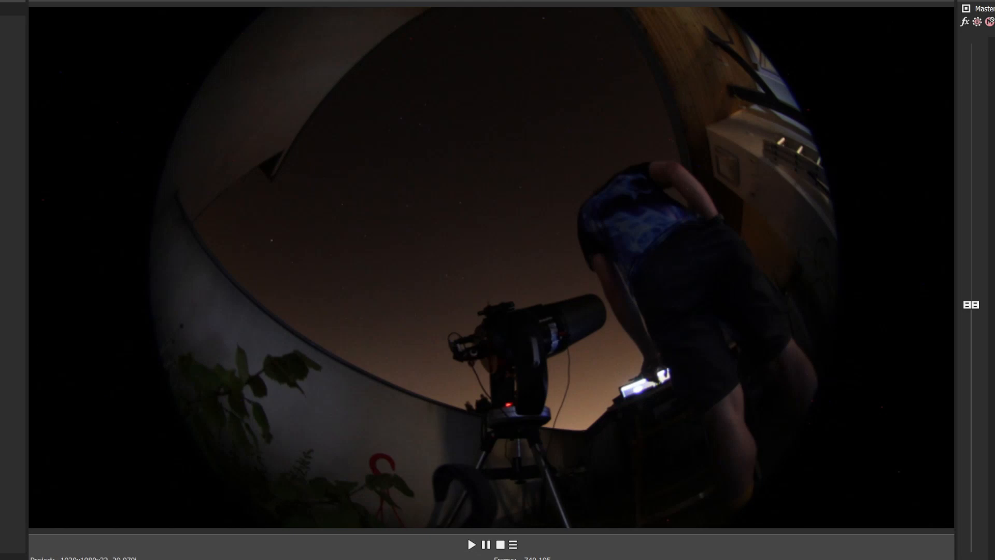
pyautogui.moveTo(440, 401)
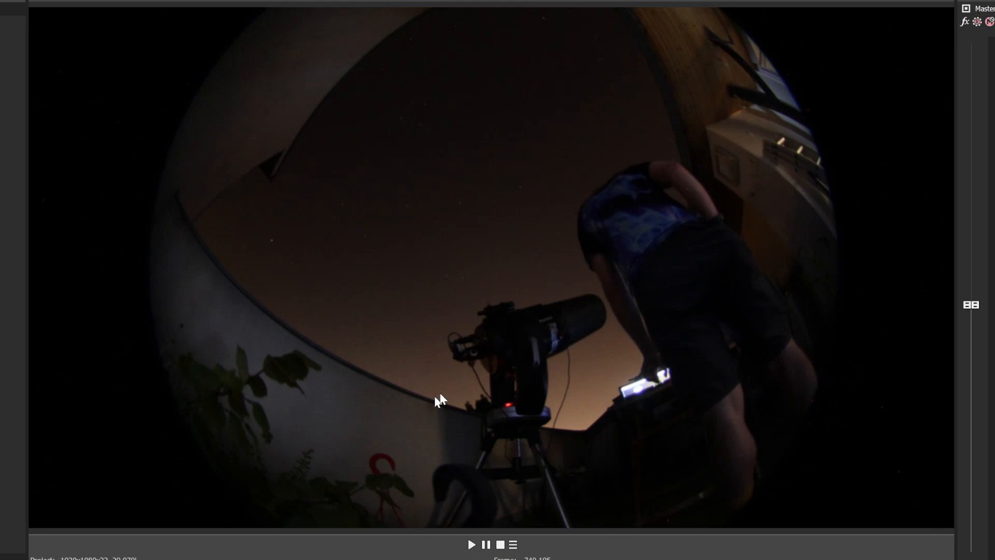
pyautogui.moveTo(567, 346)
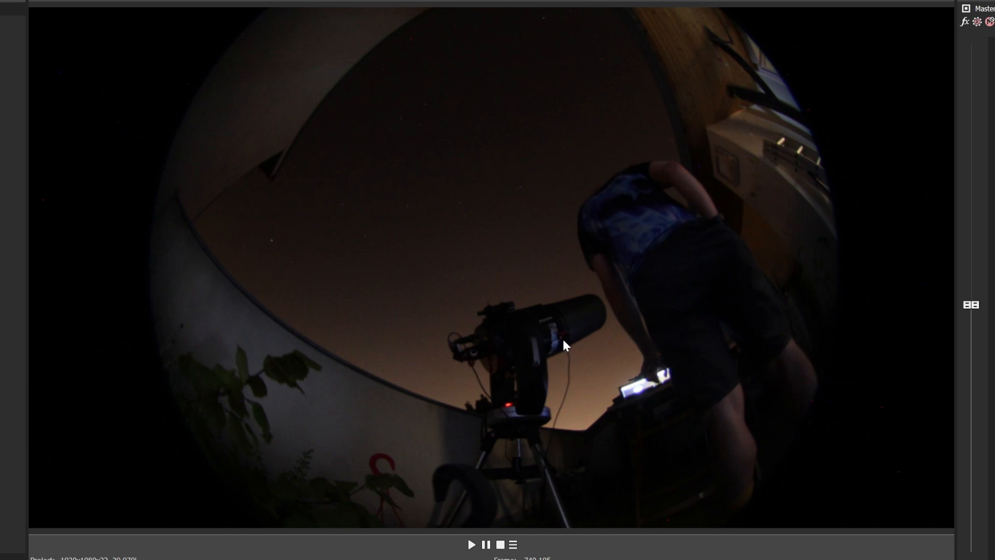
pyautogui.moveTo(551, 349)
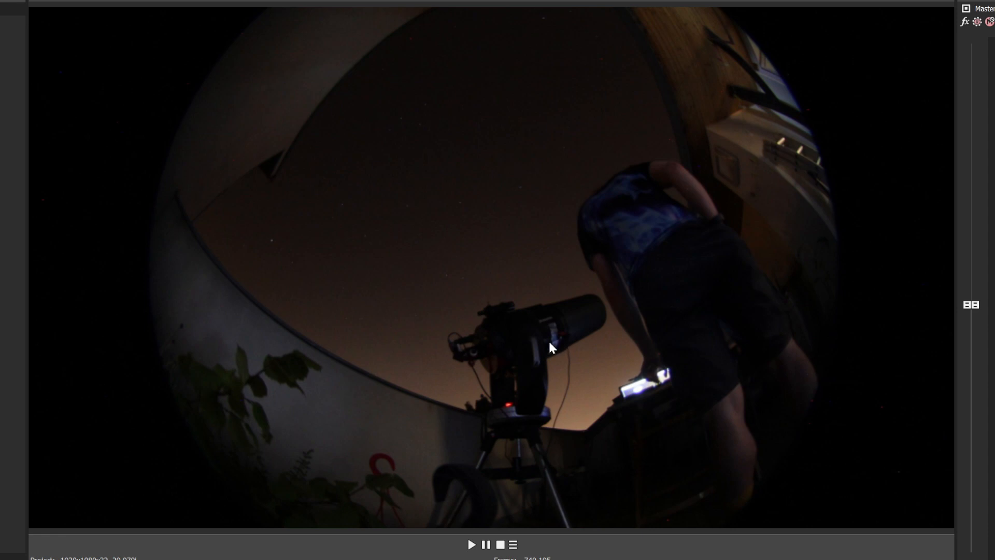
pyautogui.moveTo(556, 357)
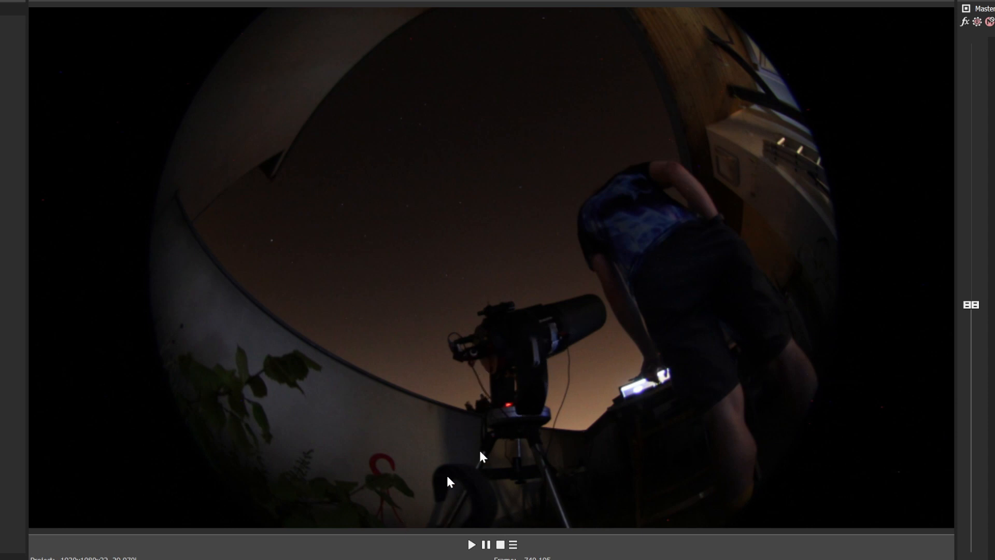
pyautogui.moveTo(681, 406)
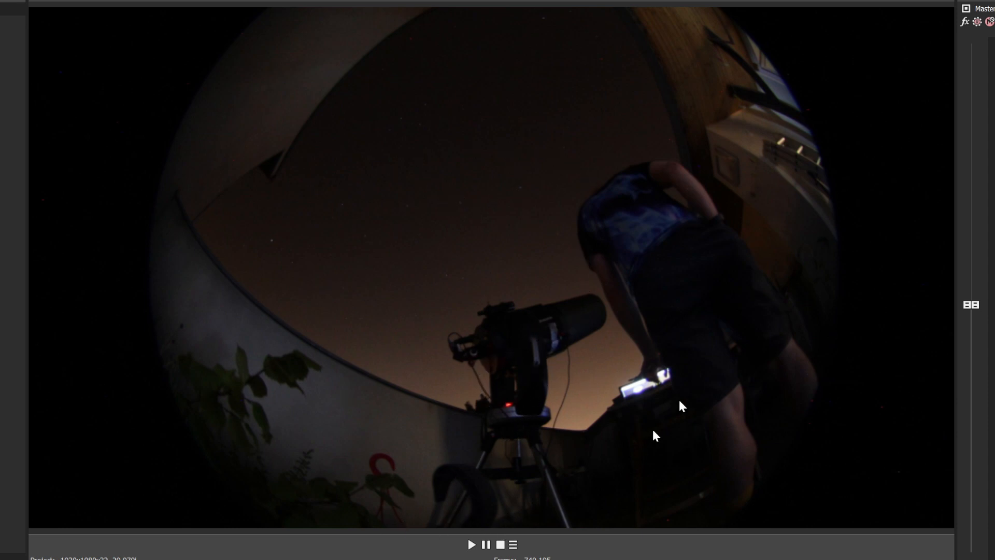
pyautogui.moveTo(428, 542)
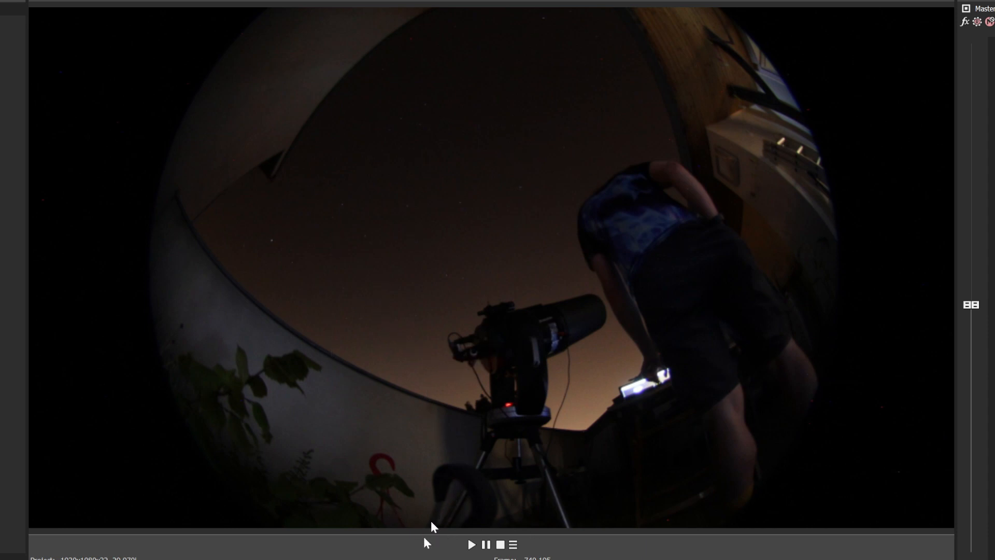
pyautogui.moveTo(427, 542)
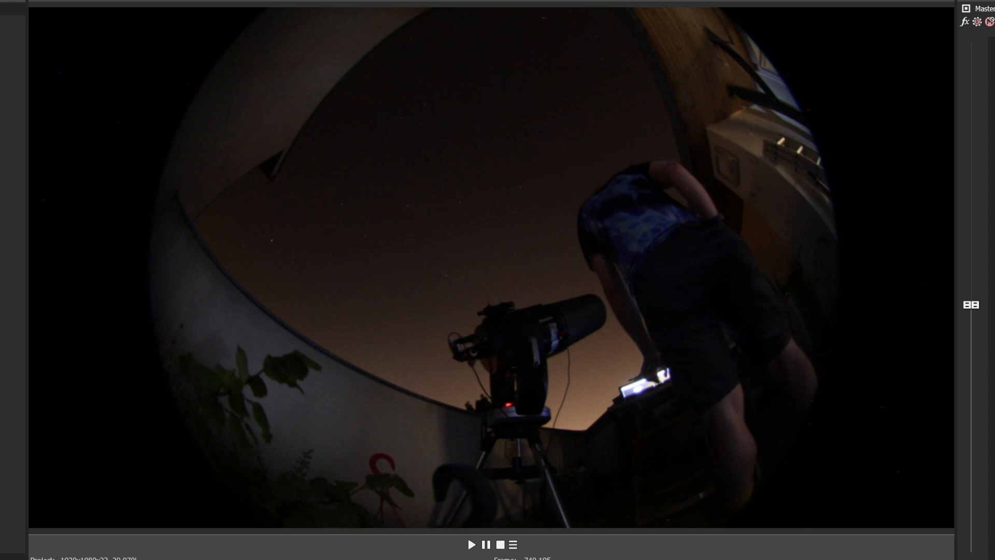
# Play the project through into the Jupiter telescope footage with a visible moon.
pyautogui.click(471, 544)
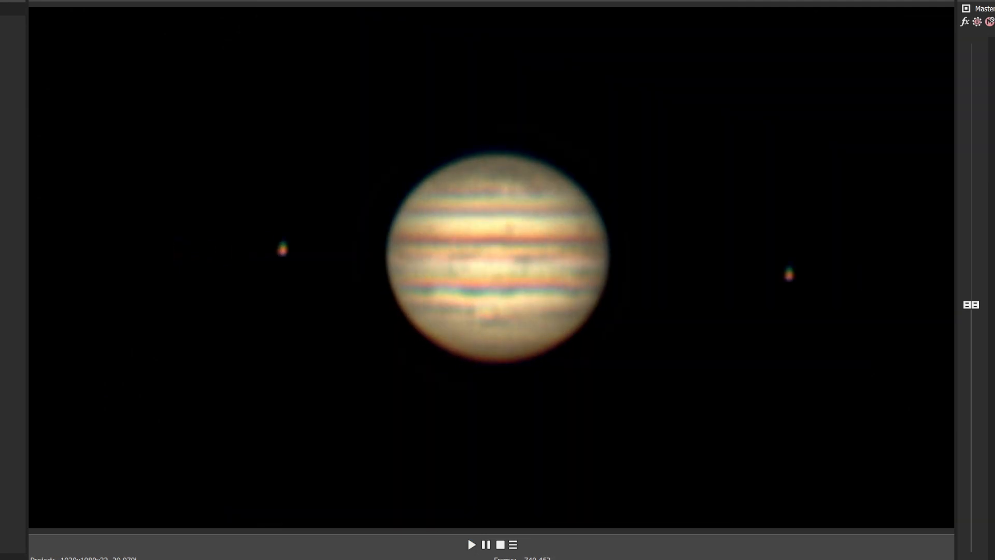
pyautogui.click(471, 544)
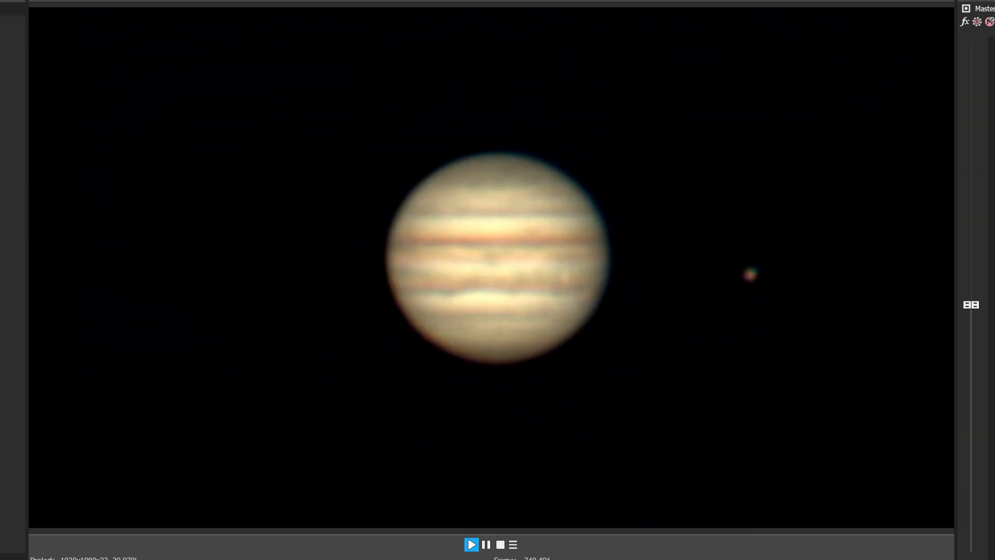
# Continue playback to the paler, slightly rotated Jupiter frame with its moon alongside.
pyautogui.click(471, 544)
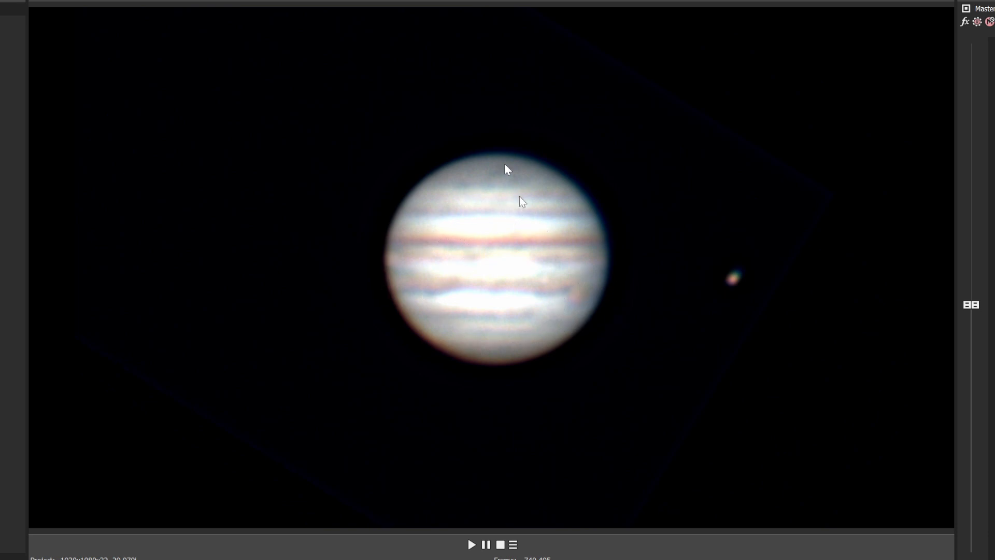
pyautogui.moveTo(599, 148)
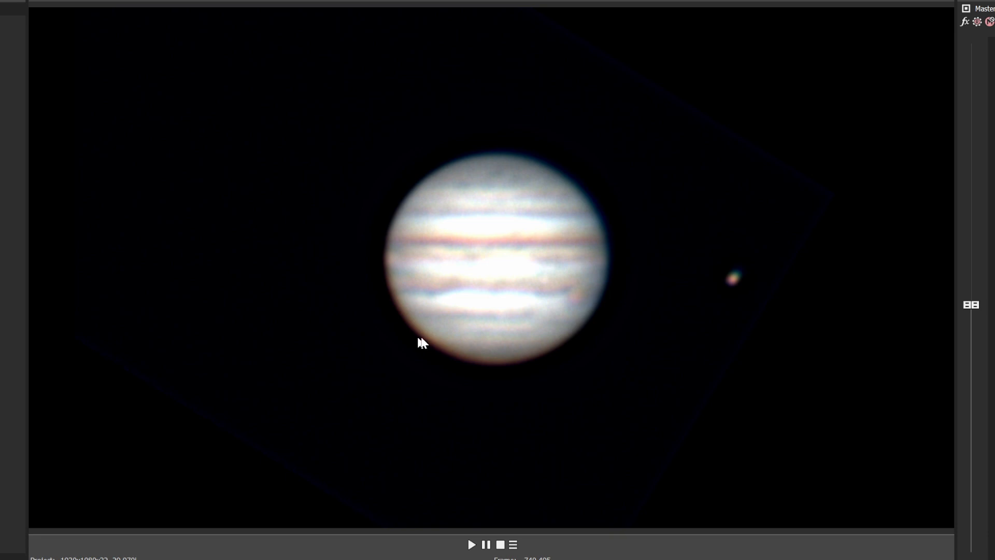
pyautogui.moveTo(463, 371)
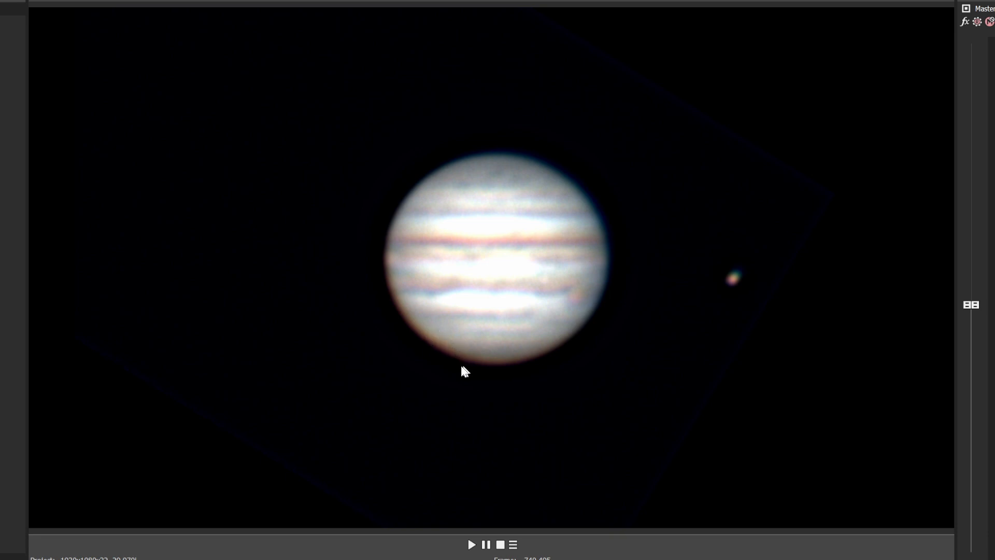
pyautogui.click(471, 544)
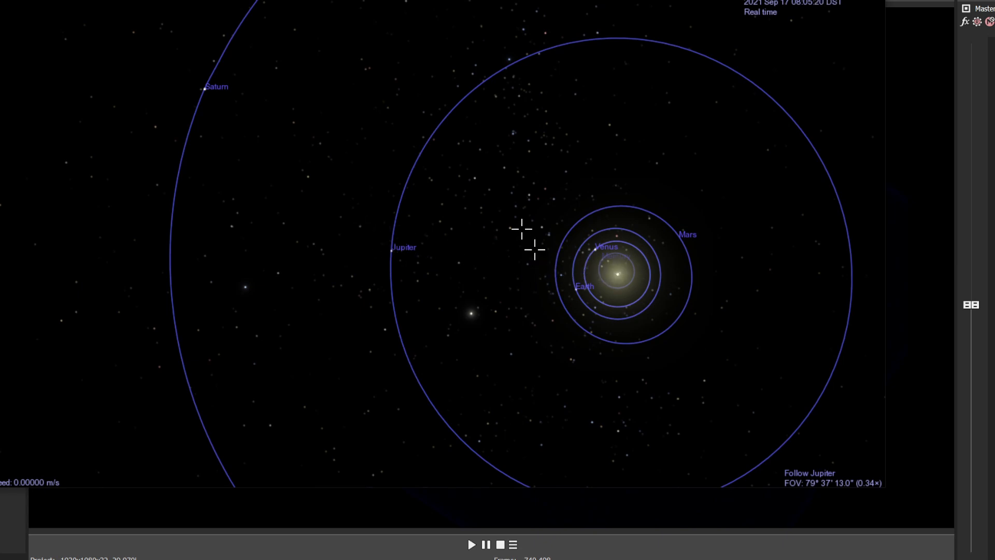
pyautogui.moveTo(523, 428)
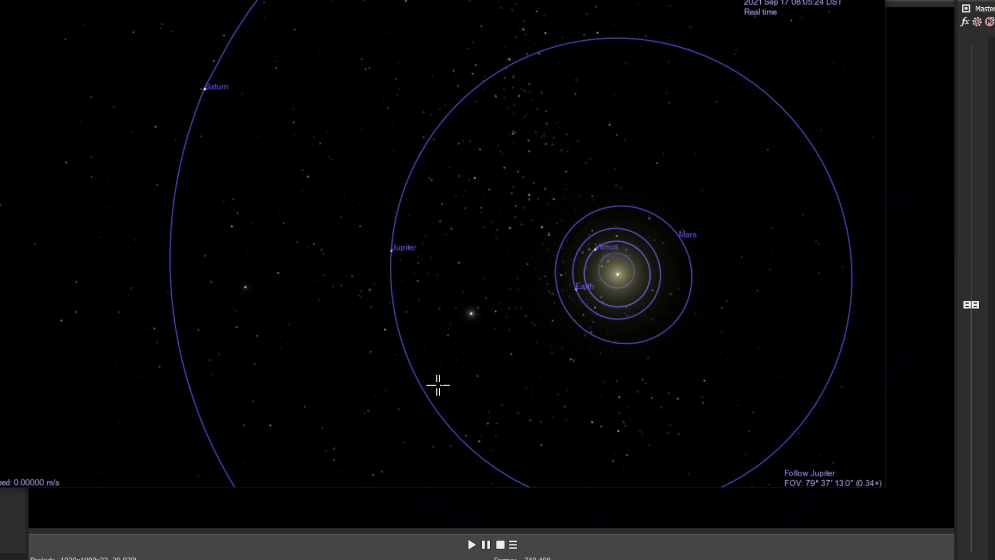
pyautogui.moveTo(585, 274)
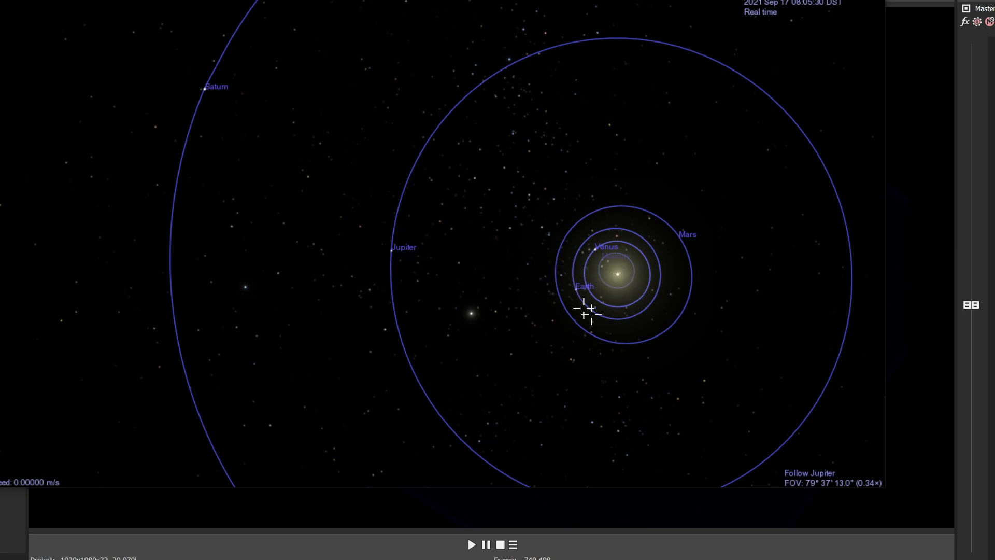
pyautogui.moveTo(369, 252)
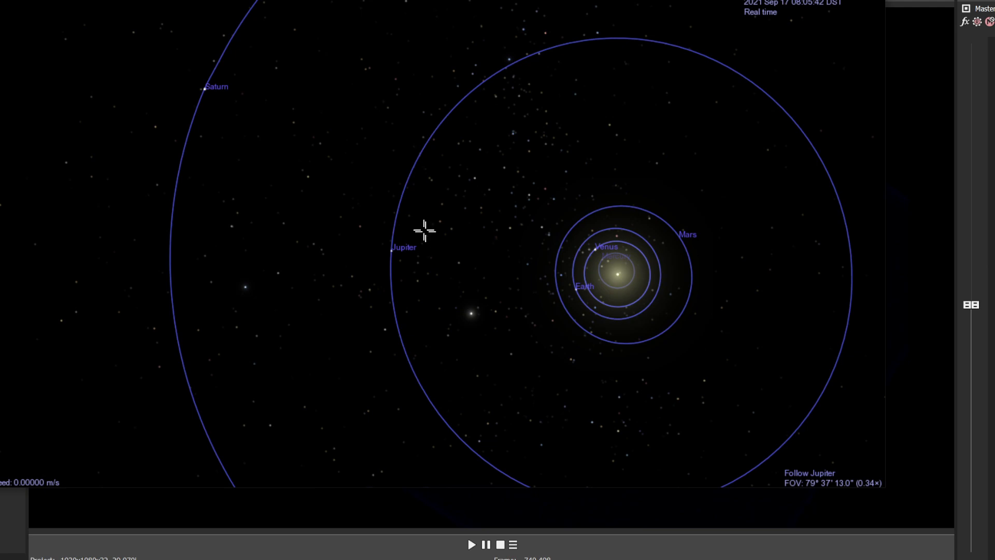
pyautogui.moveTo(424, 284)
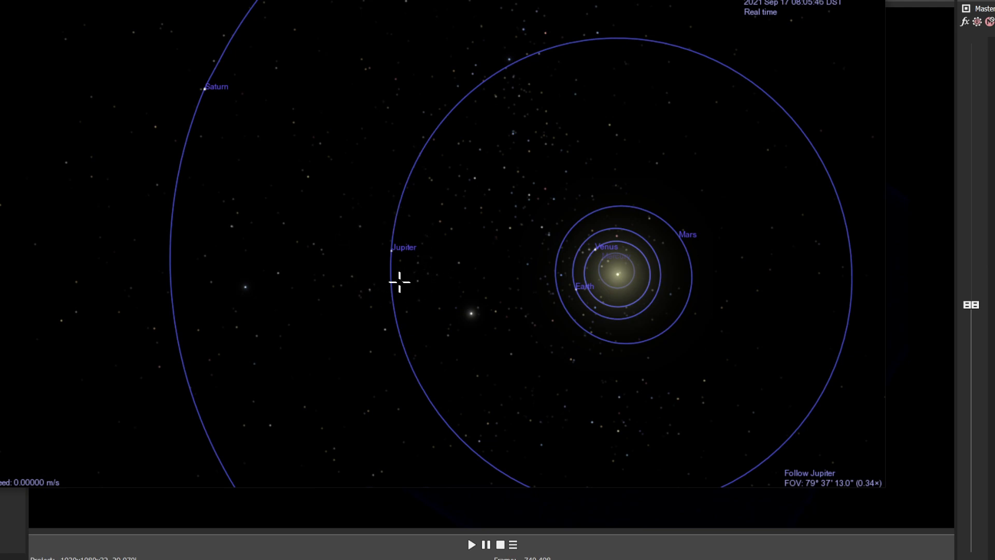
pyautogui.moveTo(418, 276)
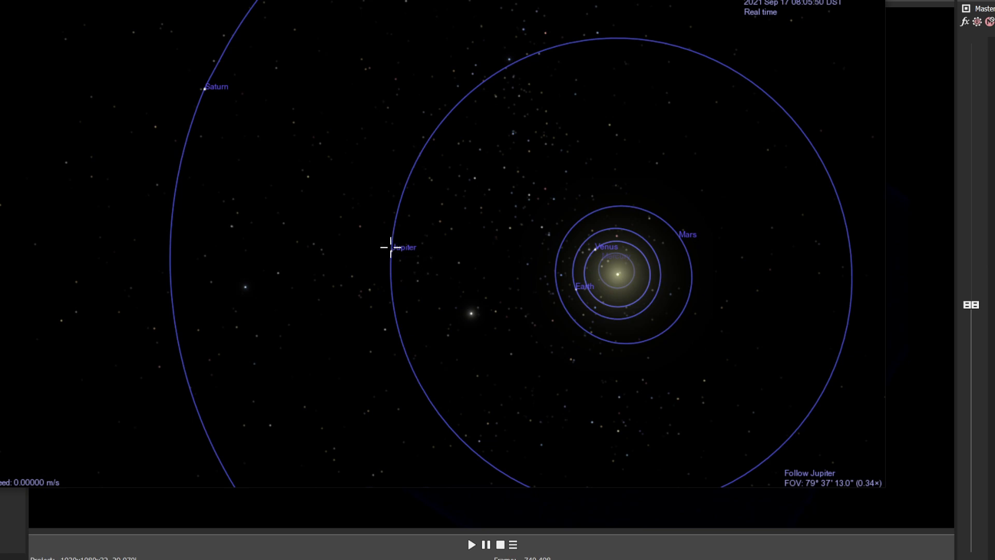
pyautogui.moveTo(421, 270)
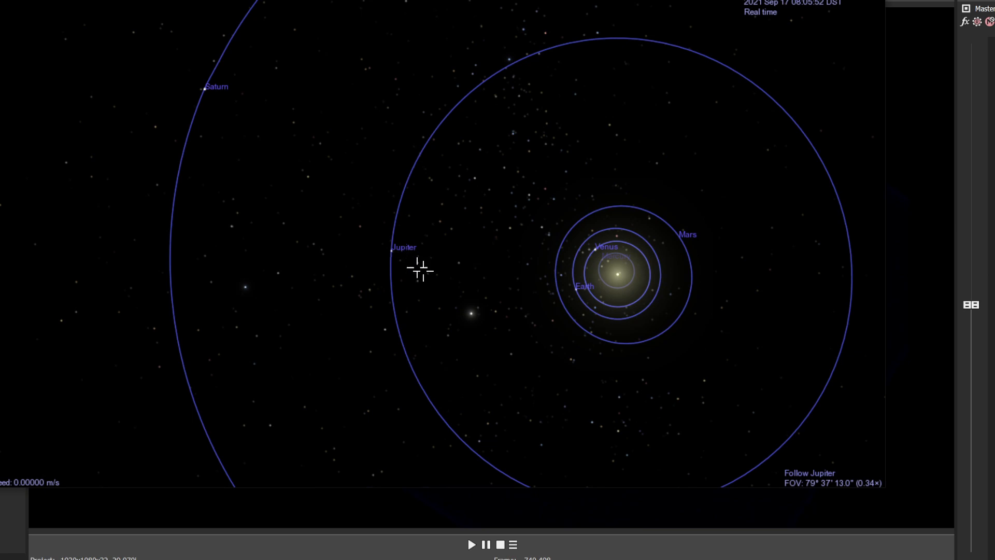
pyautogui.moveTo(634, 274)
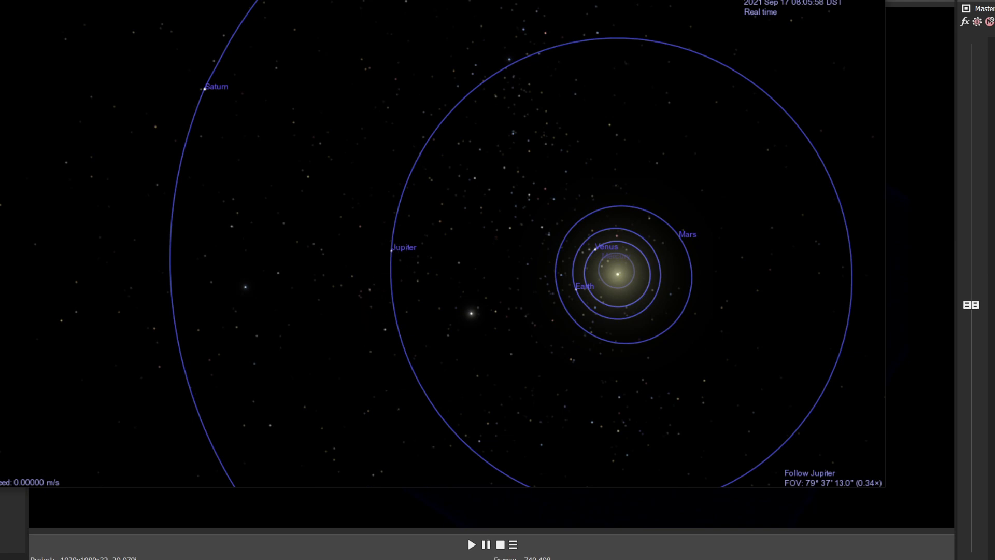
# Play the zoomed Celestia clip until Jupiter appears half-lit with Harpalyke and S/2003 J 15 labelled.
pyautogui.click(404, 246)
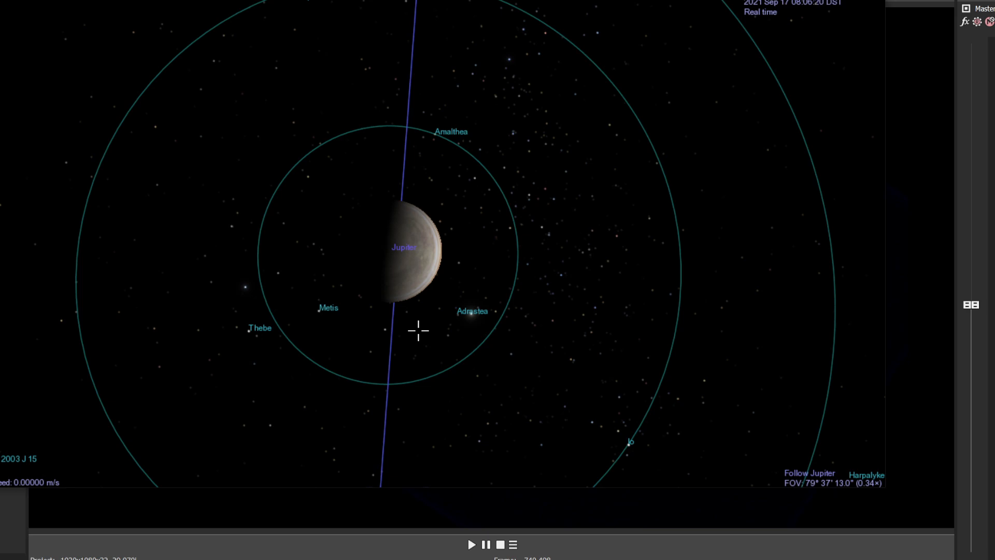
pyautogui.moveTo(638, 477)
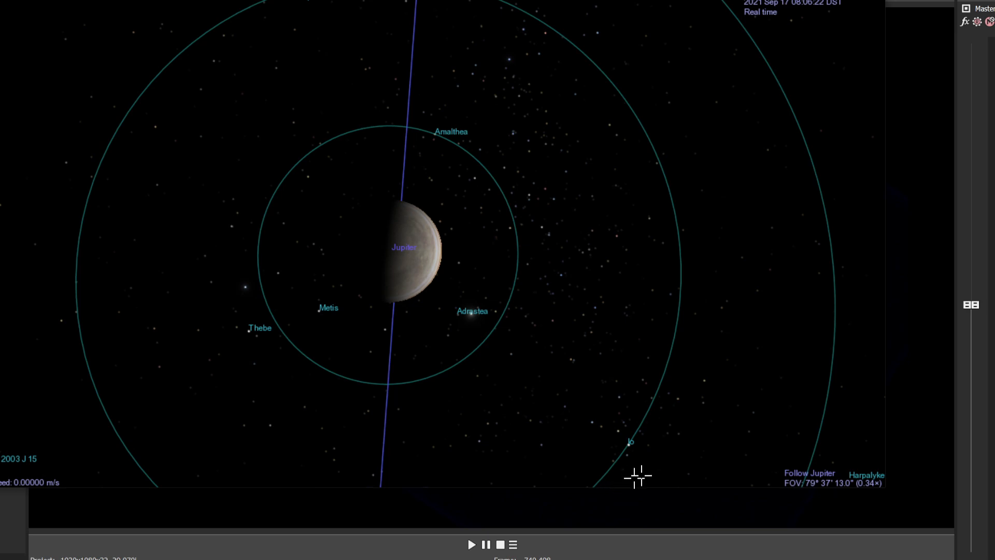
pyautogui.moveTo(436, 316)
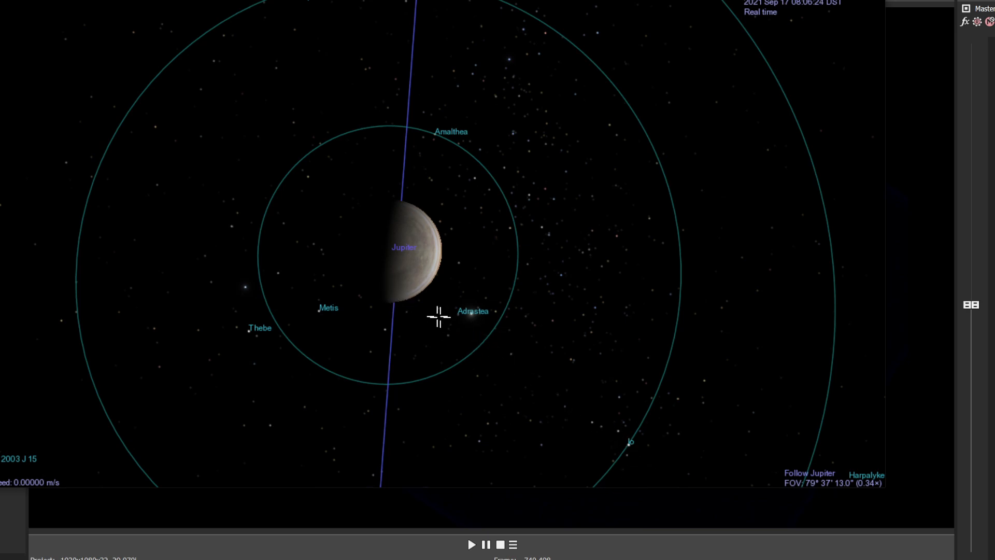
pyautogui.moveTo(675, 466)
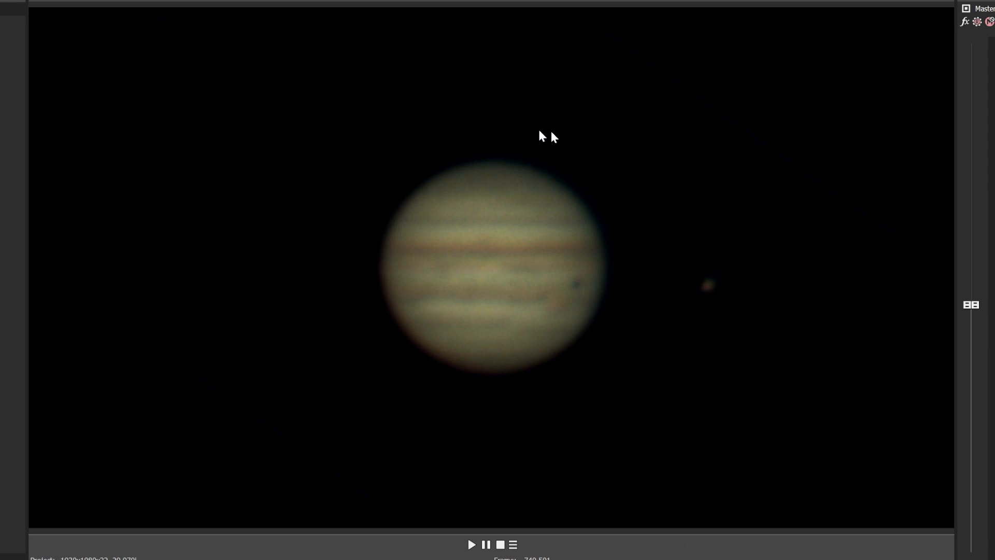
pyautogui.moveTo(486, 285)
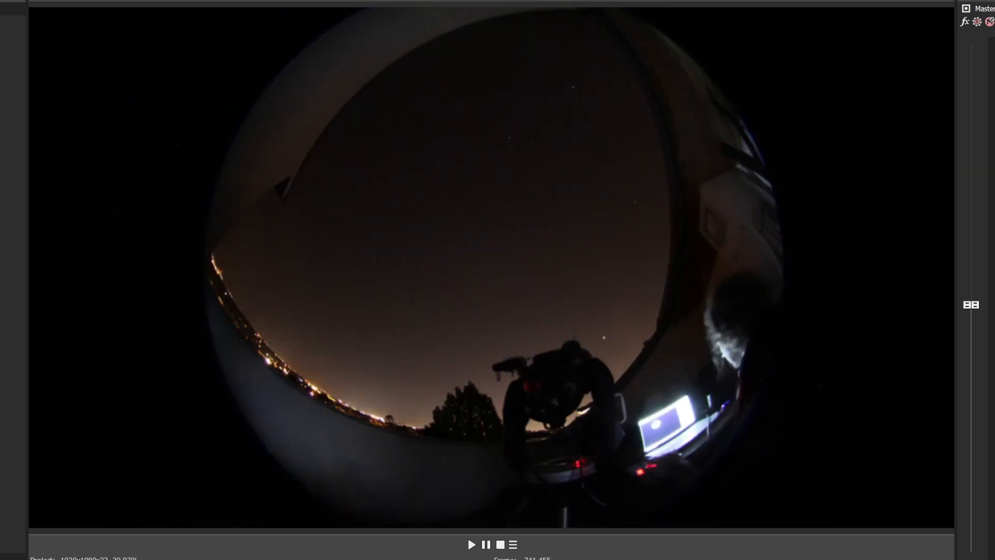
# Play the colour-fringed Jupiter time-lapse within the tilted border, moon to its right.
pyautogui.click(471, 543)
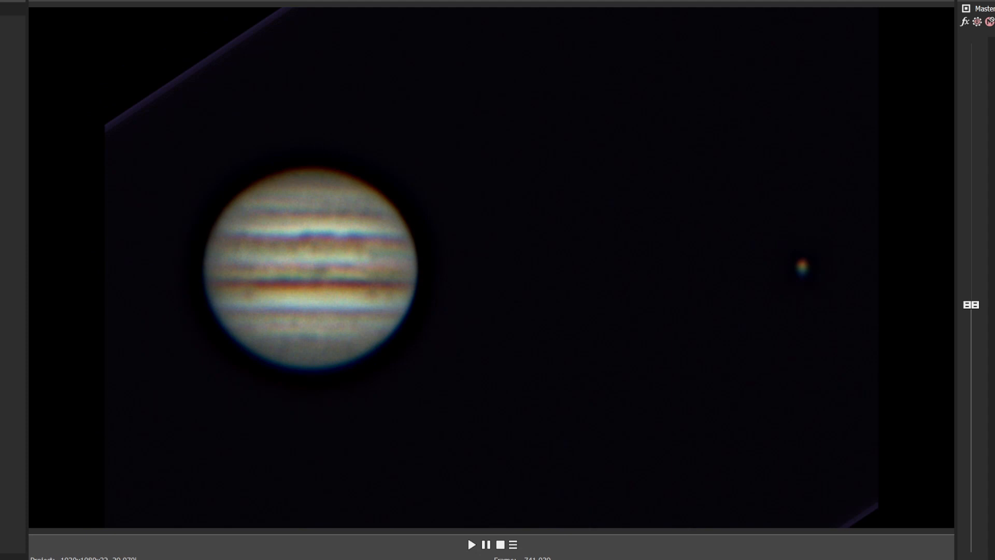
# Continue playback until the Great Red Spot shows and the moon disappears.
pyautogui.click(471, 544)
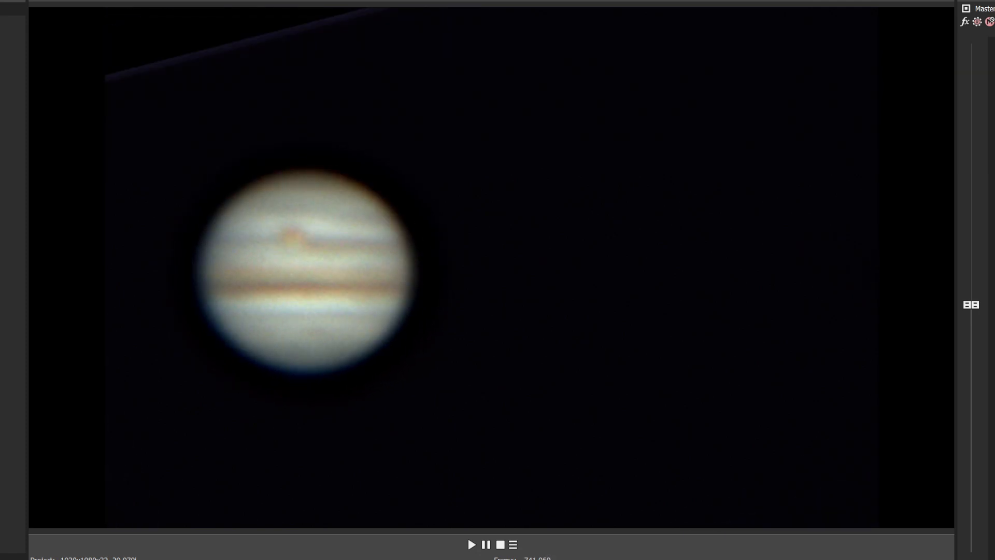
# Play on until the moon reappears far right of the sharper, banded Jupiter.
pyautogui.click(471, 544)
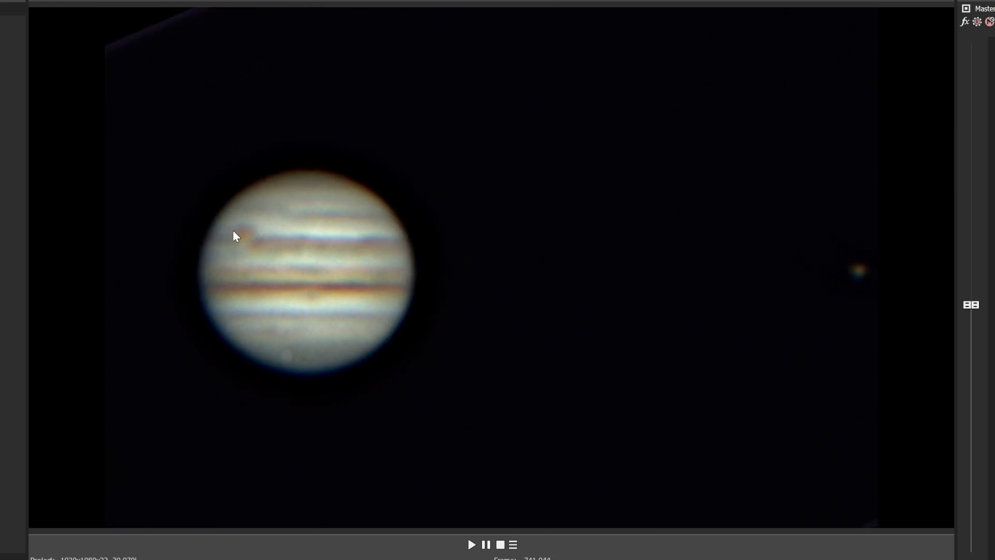
pyautogui.moveTo(247, 265)
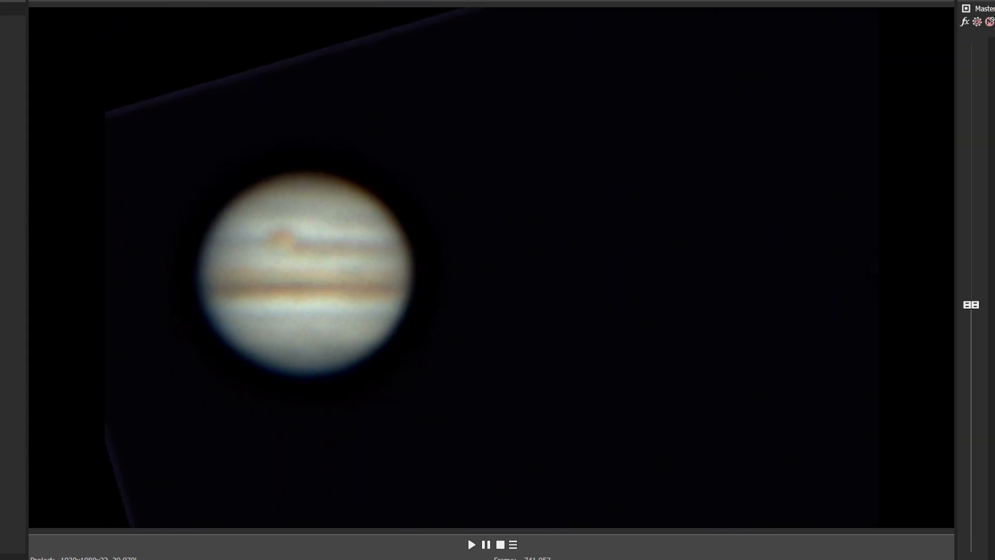
# Play the centred close-up of Jupiter's colour-fringed cloud bands, with no moon visible.
pyautogui.click(471, 545)
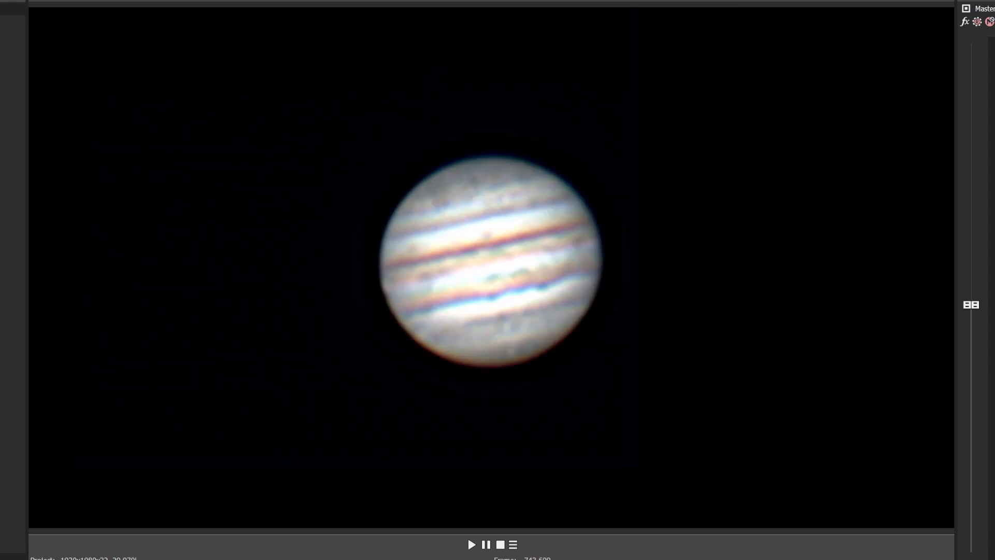
# Play the smaller, tilted-frame Jupiter clip showing four moons spread around it.
pyautogui.click(470, 544)
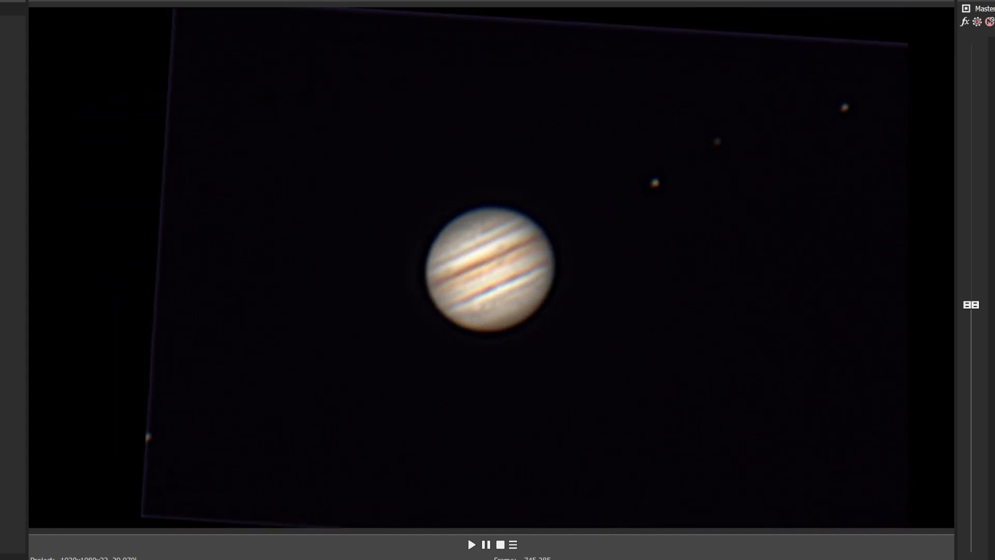
pyautogui.click(471, 544)
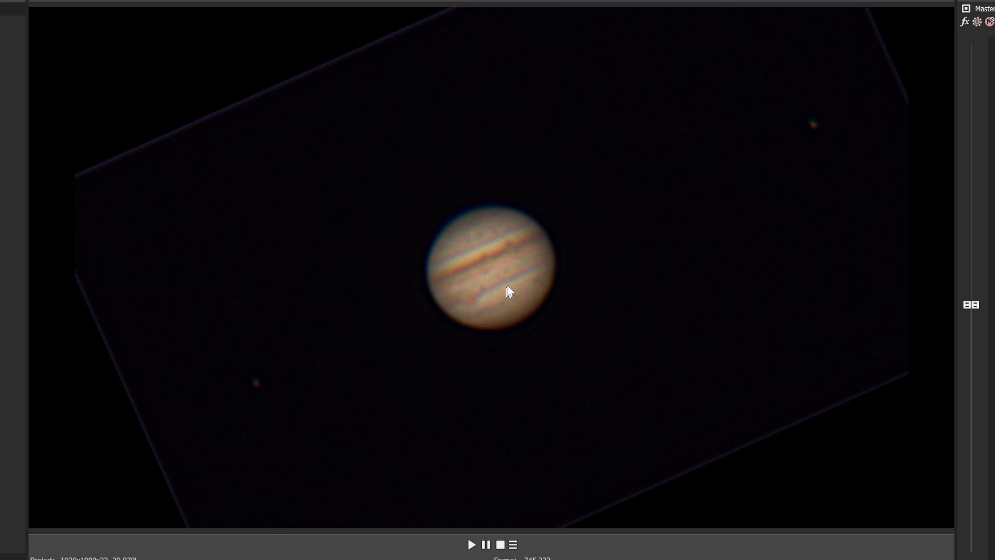
pyautogui.moveTo(479, 290)
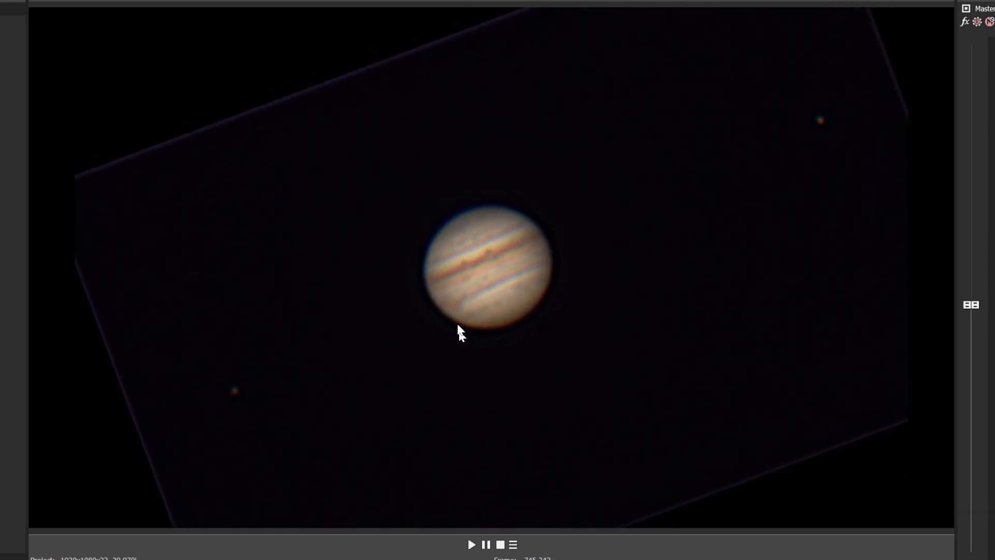
pyautogui.moveTo(474, 342)
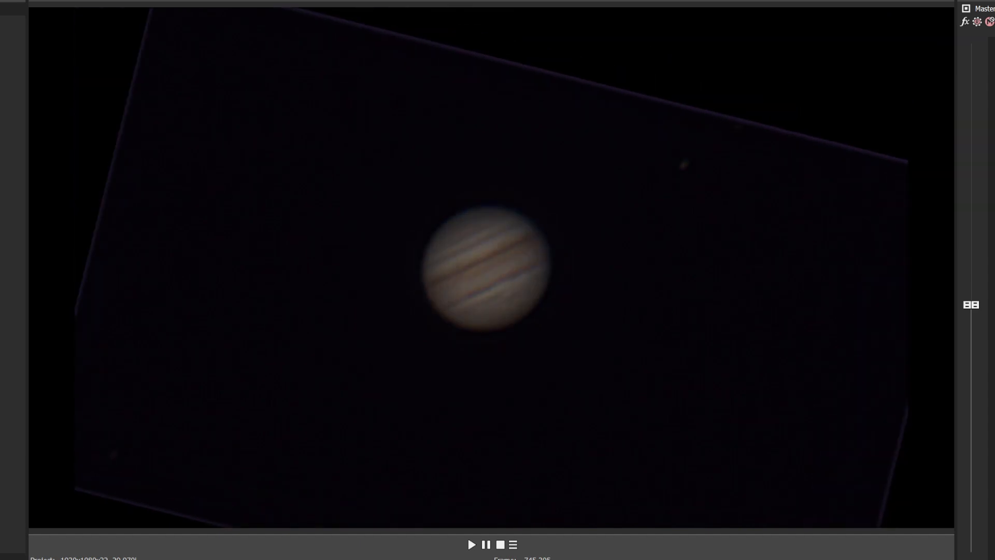
pyautogui.click(471, 544)
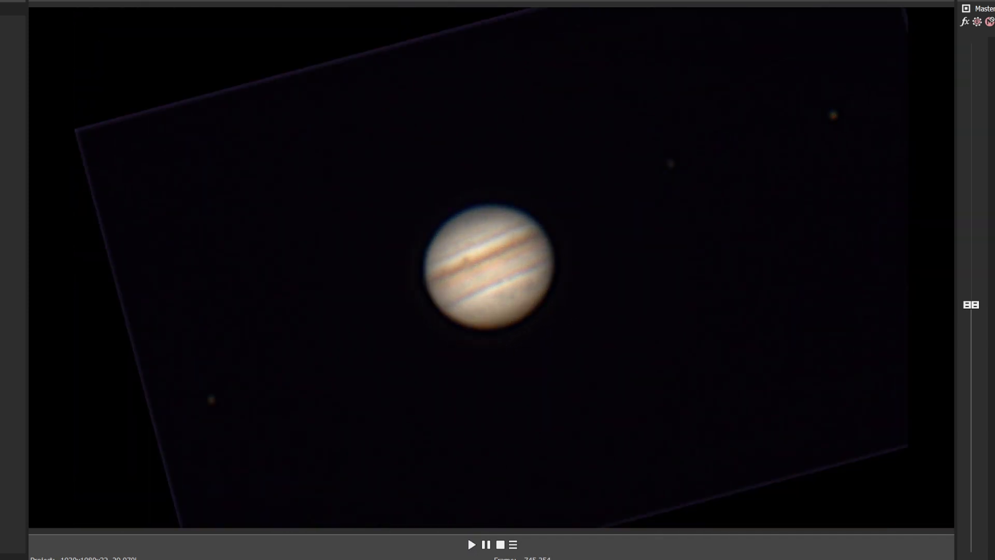
pyautogui.moveTo(612, 210)
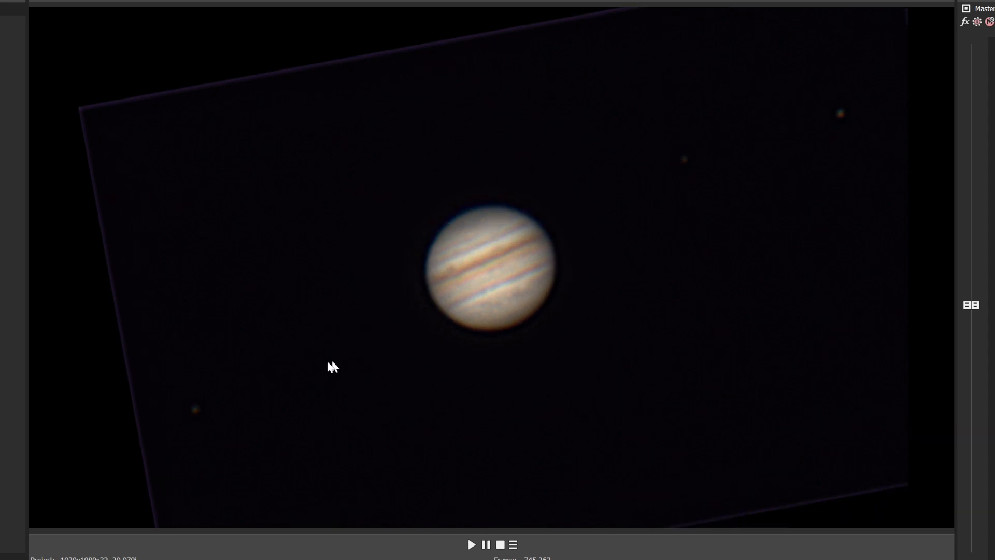
pyautogui.moveTo(266, 407)
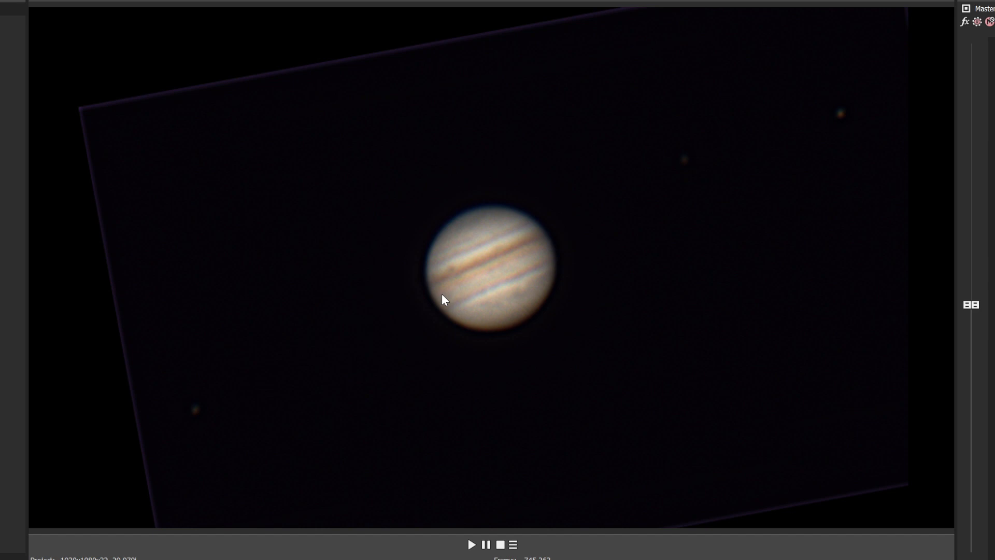
pyautogui.moveTo(370, 312)
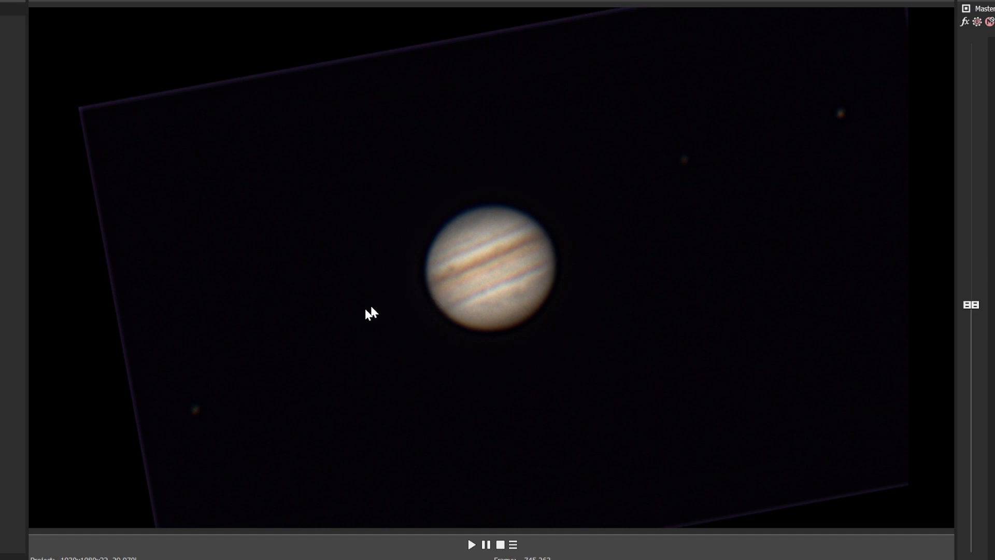
pyautogui.moveTo(457, 279)
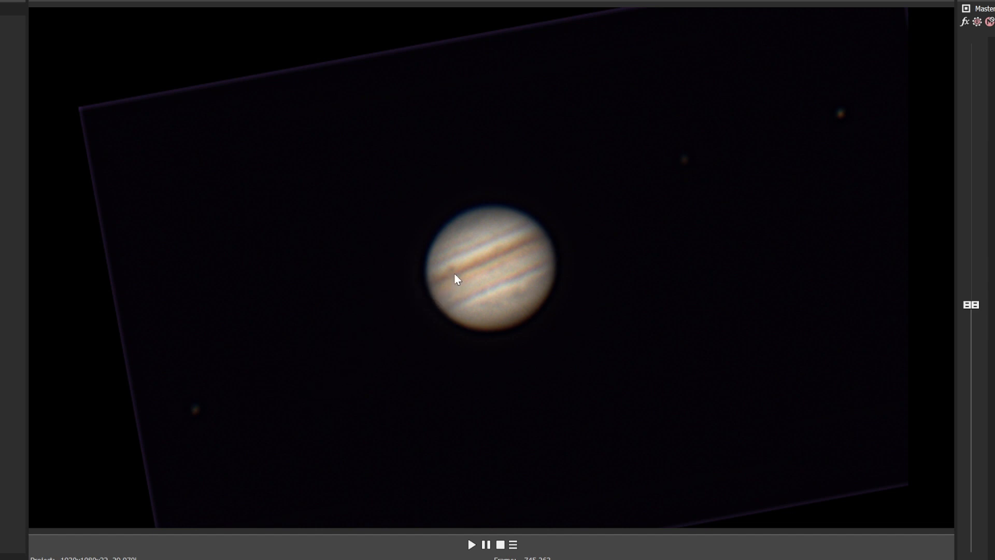
pyautogui.moveTo(257, 348)
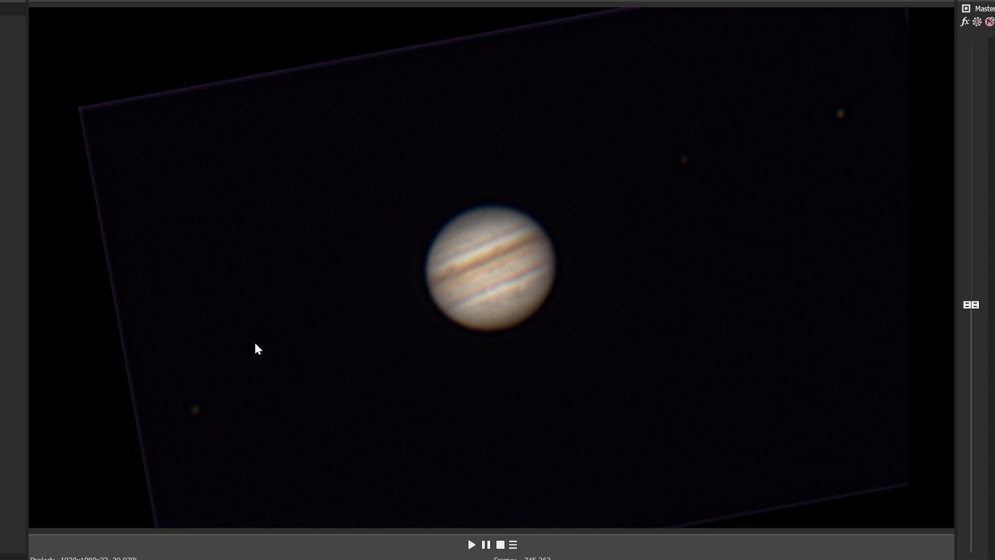
pyautogui.moveTo(413, 325)
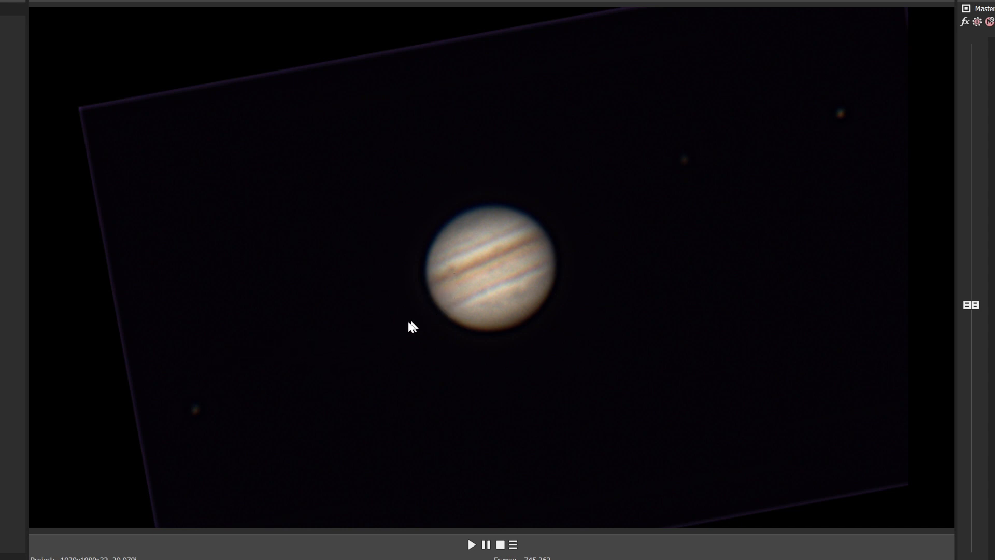
pyautogui.moveTo(491, 299)
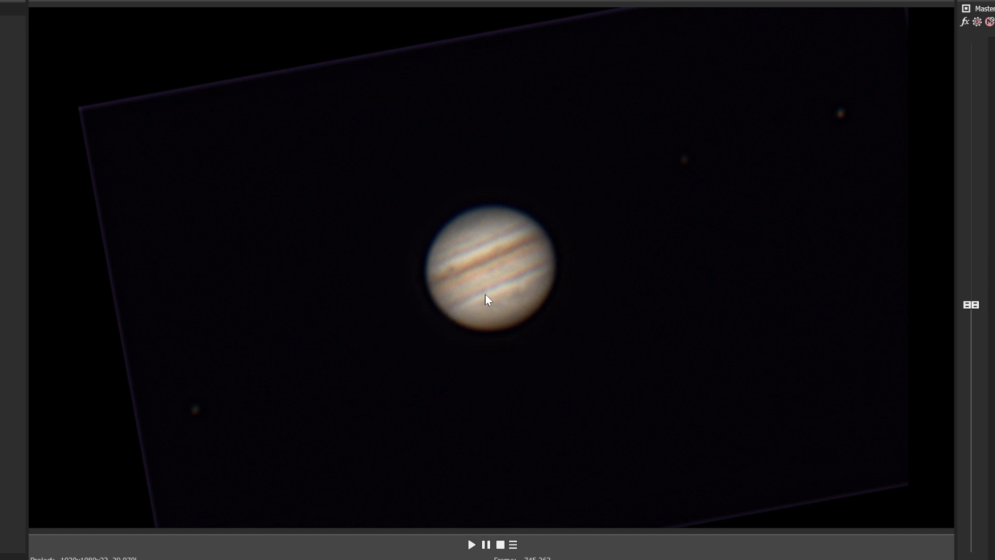
pyautogui.moveTo(544, 238)
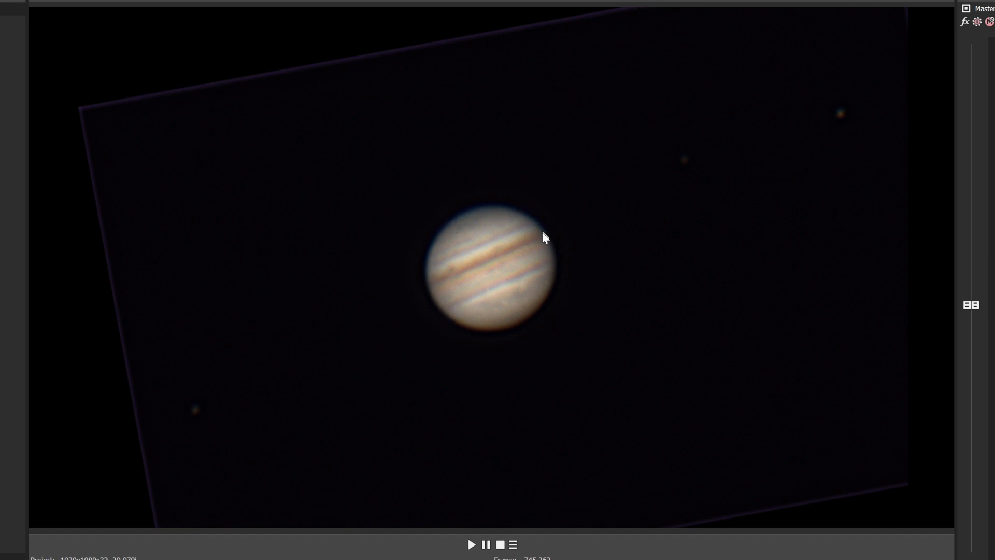
pyautogui.moveTo(610, 208)
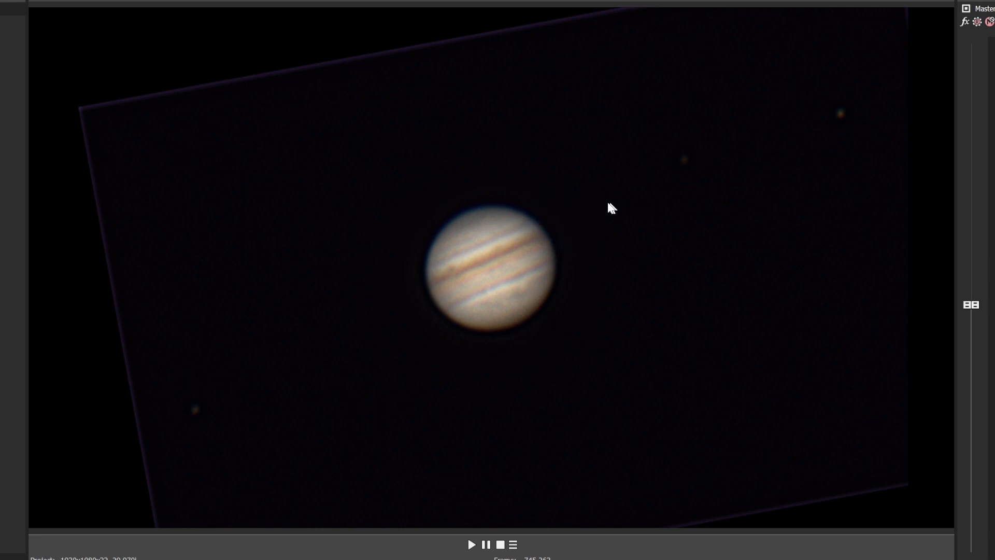
pyautogui.moveTo(613, 212)
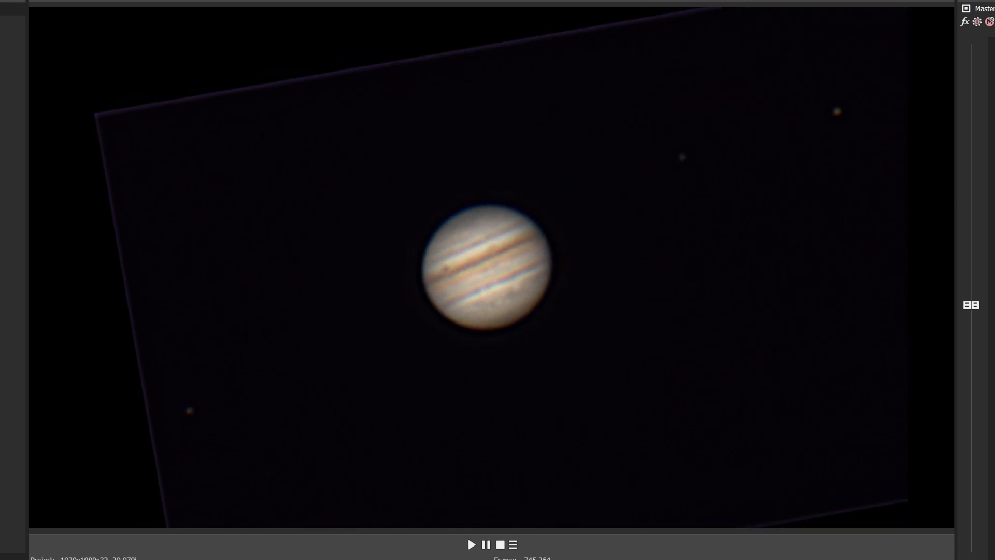
# Resume the Jupiter time-lapse at a gentler tilt with four moons visible.
pyautogui.click(472, 544)
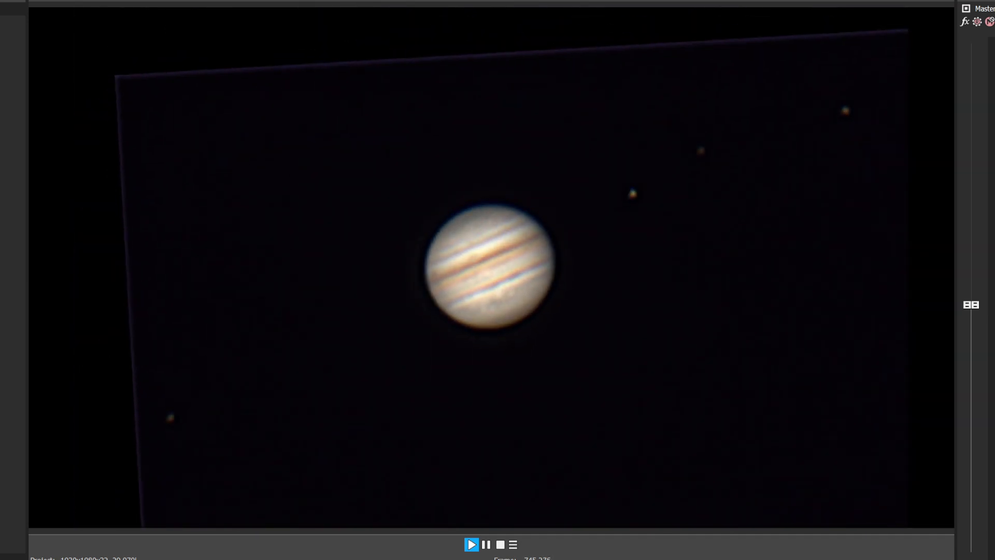
# Switch the preview to the Celestia orbits of Io, Europa, Ganymede and Callisto.
pyautogui.click(472, 545)
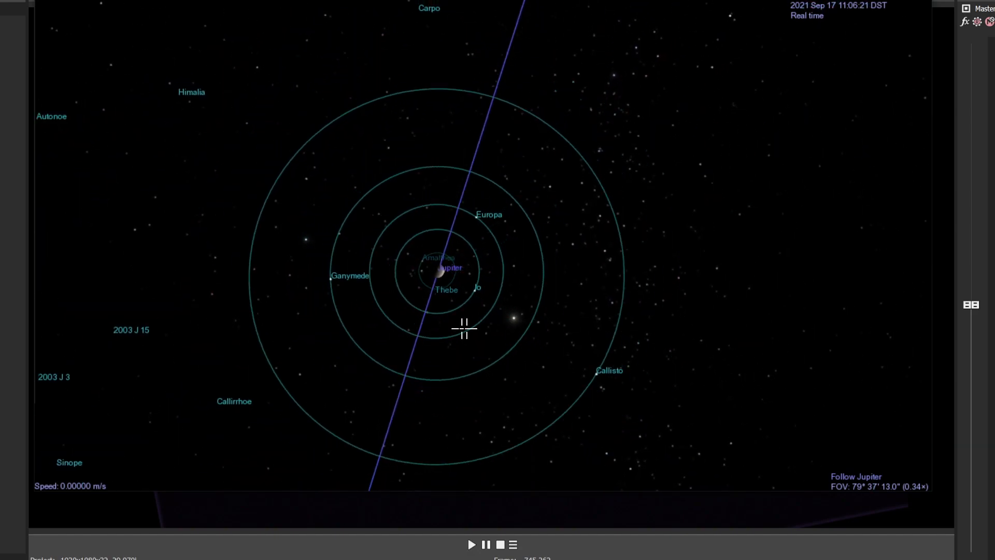
pyautogui.moveTo(350, 256)
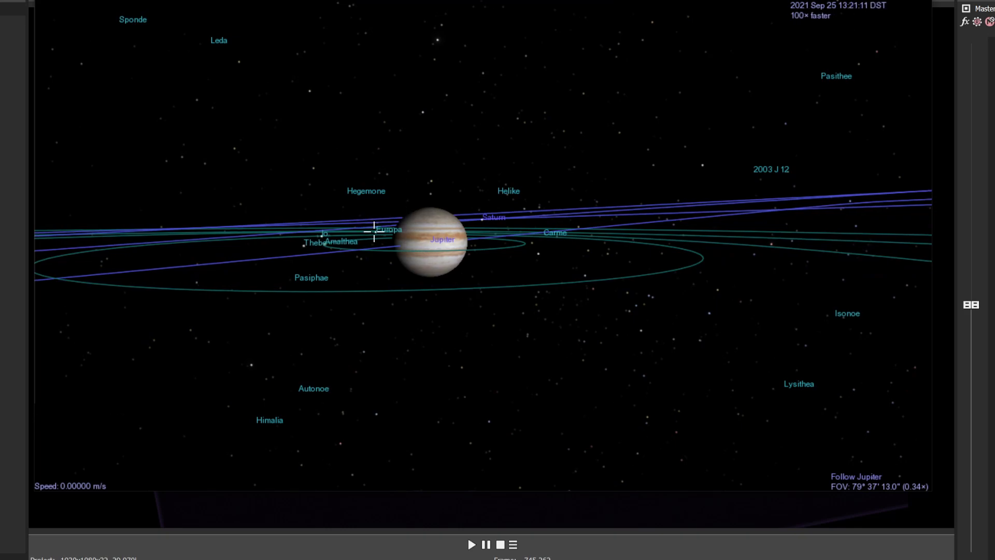
pyautogui.click(374, 229)
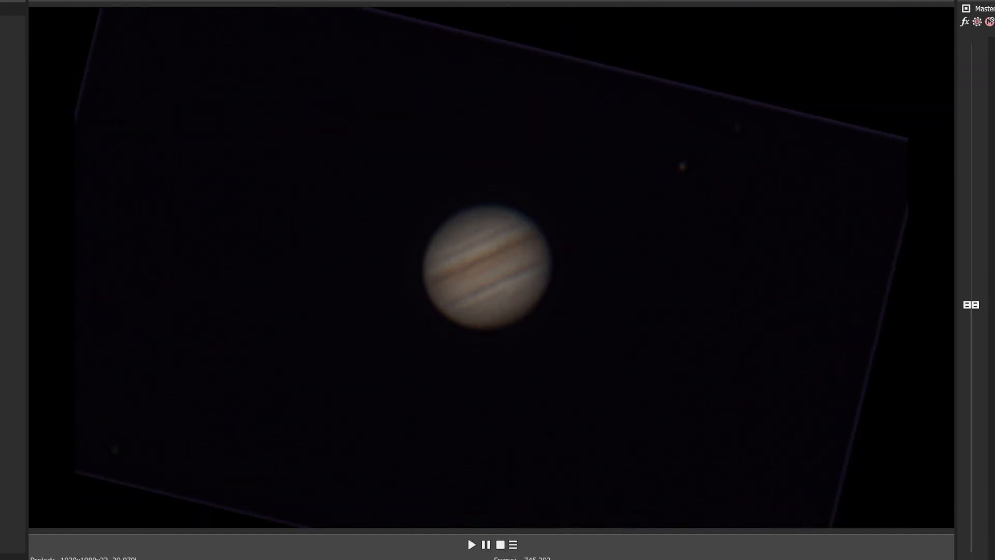
pyautogui.moveTo(559, 300)
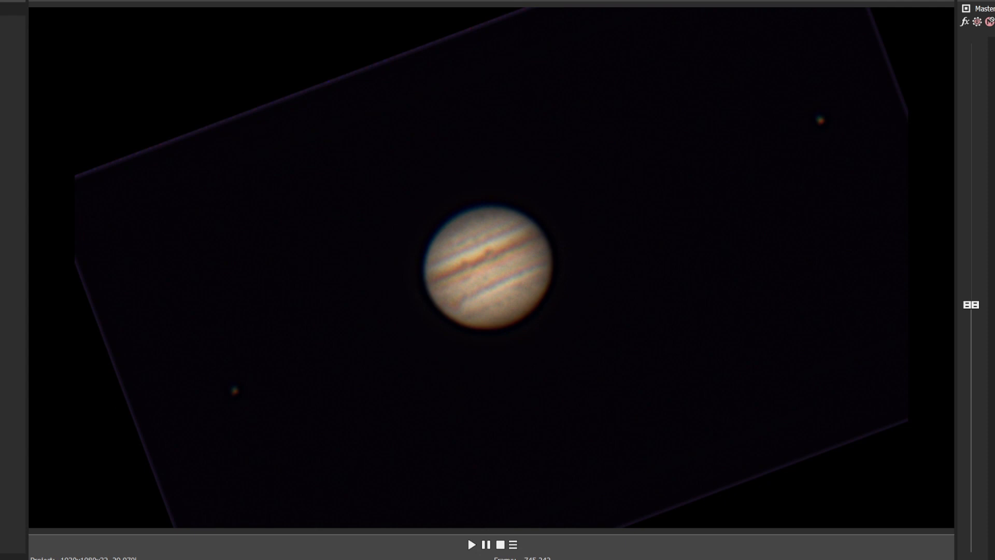
pyautogui.moveTo(257, 406)
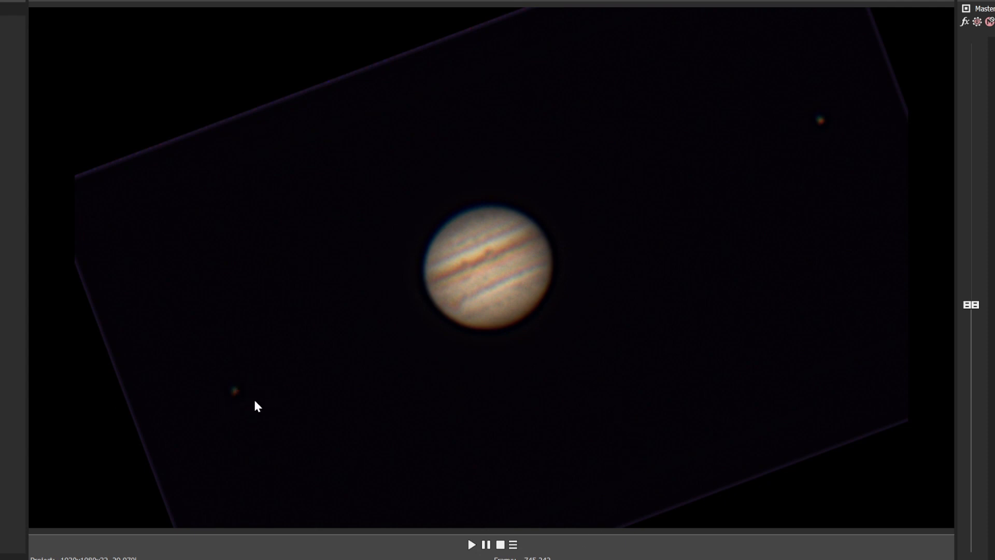